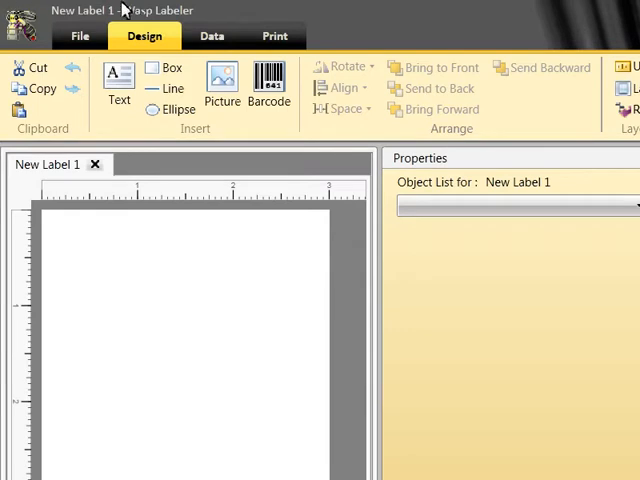
- Switch to the Print tab to reach the label page layout settings
left_click(274, 36)
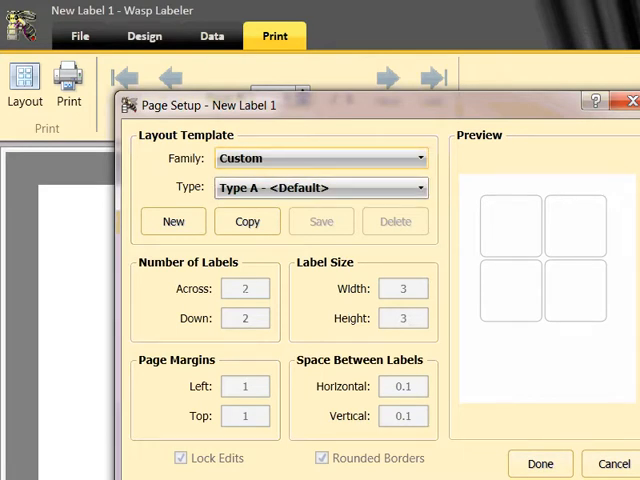
- Choose the Avery Ink Jet family and the 8167 Return Address template
left_click(320, 158)
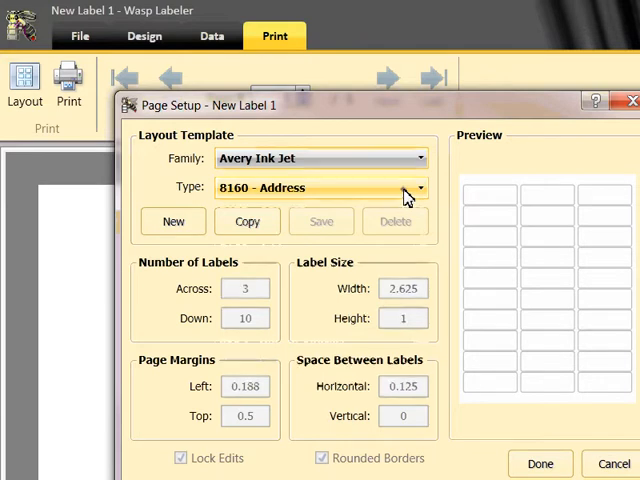
left_click(419, 188)
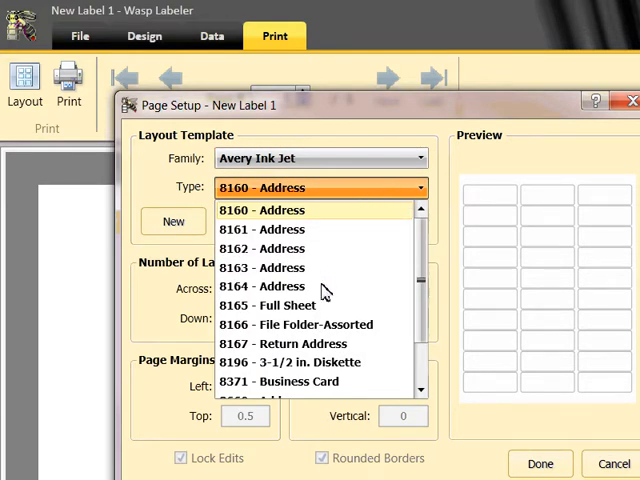
left_click(289, 343)
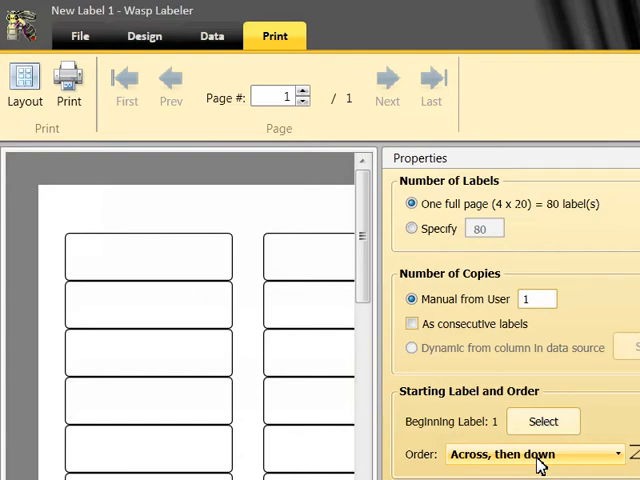
mouse_move(495, 462)
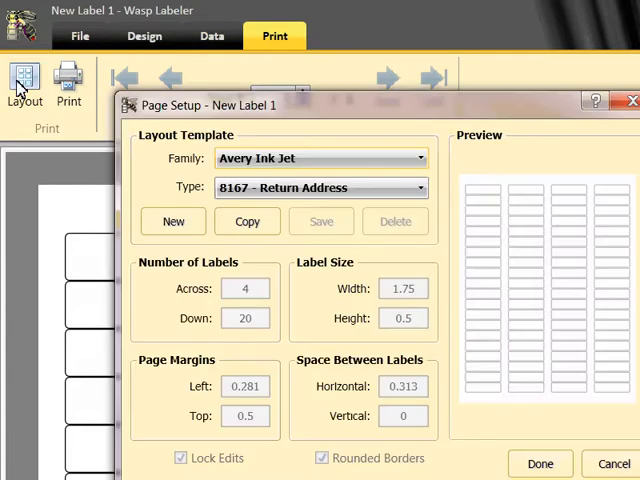
mouse_move(340, 110)
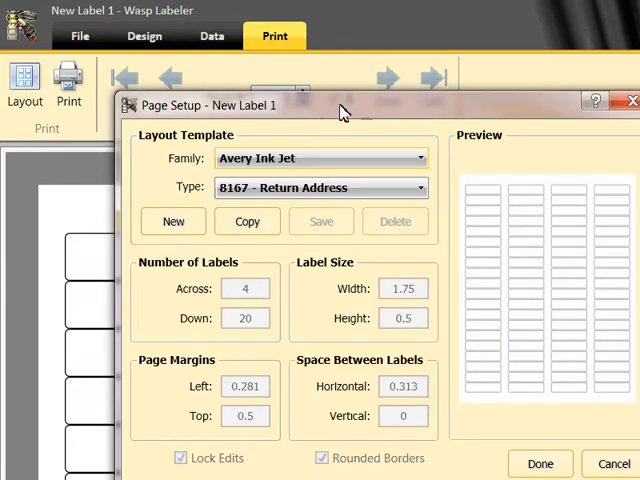
- Switch the template family to Custom and start a new layout
left_click(419, 158)
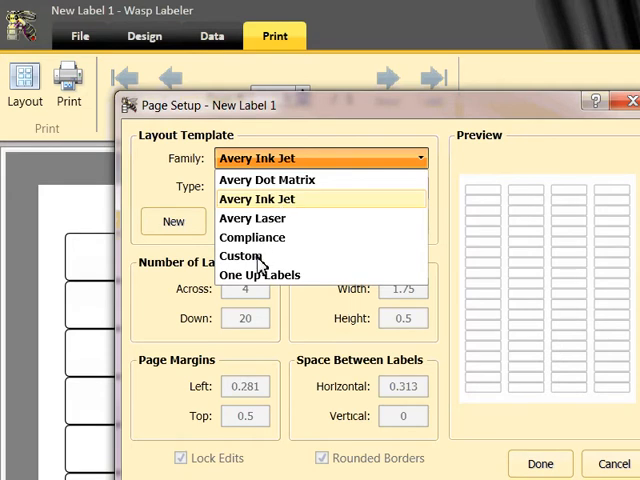
left_click(252, 256)
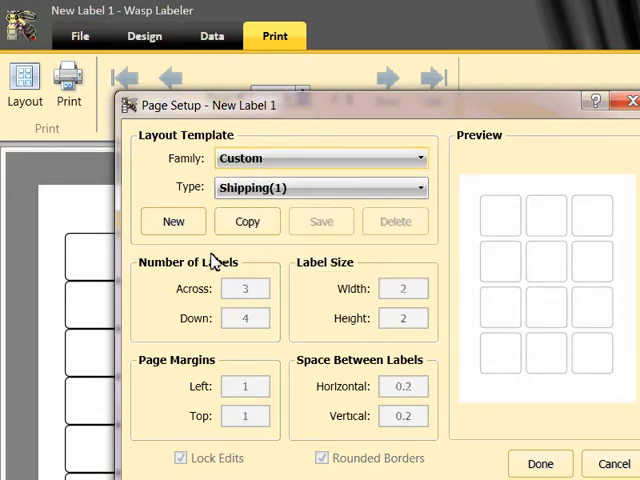
left_click(173, 221)
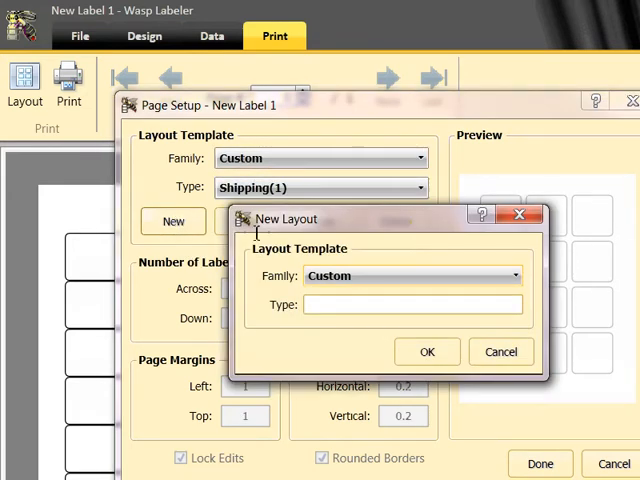
- Name the new Custom layout 'address labels' and confirm it
type("address labe")
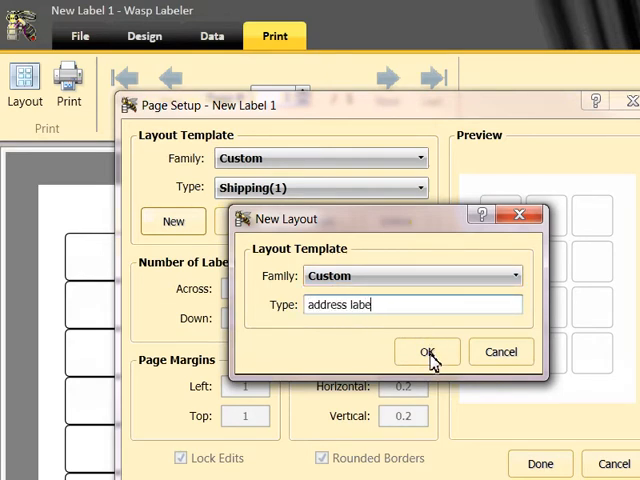
type("ls")
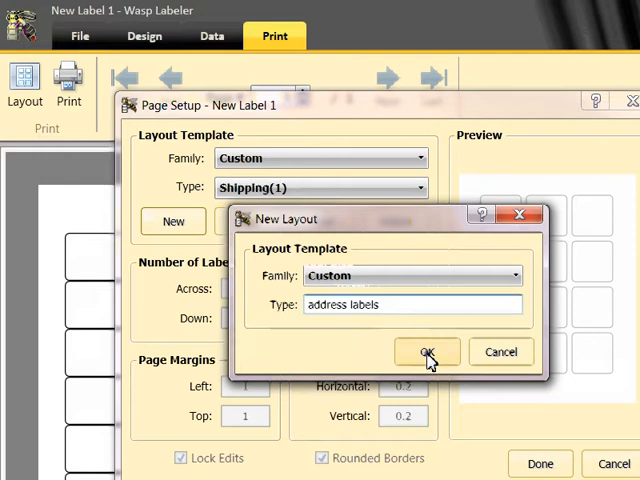
left_click(426, 352)
type("1.75")
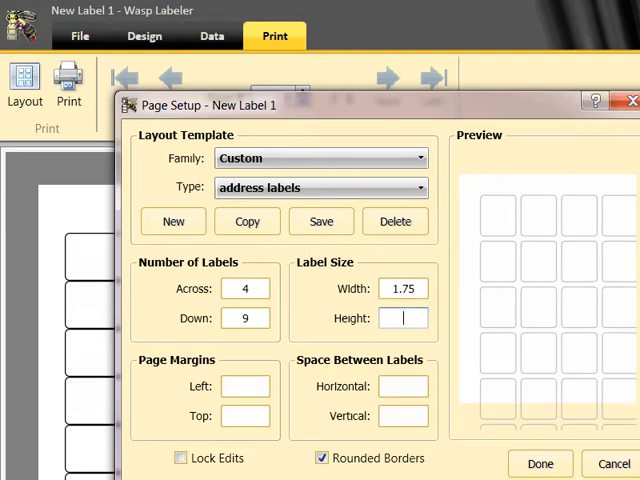
- Set label height to 1 and turn off rounded borders for square corners
type("1")
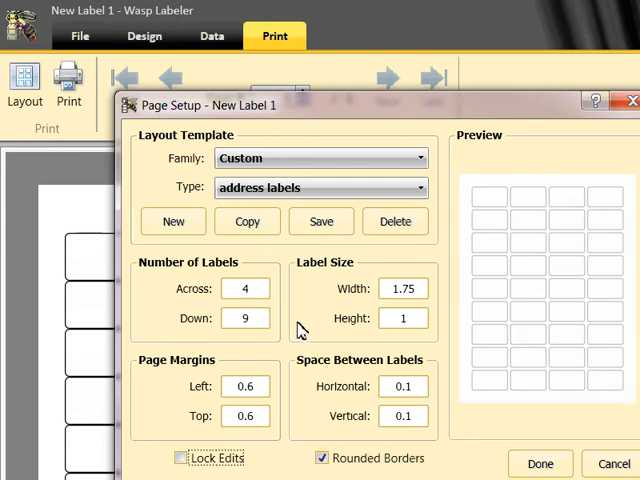
left_click(322, 458)
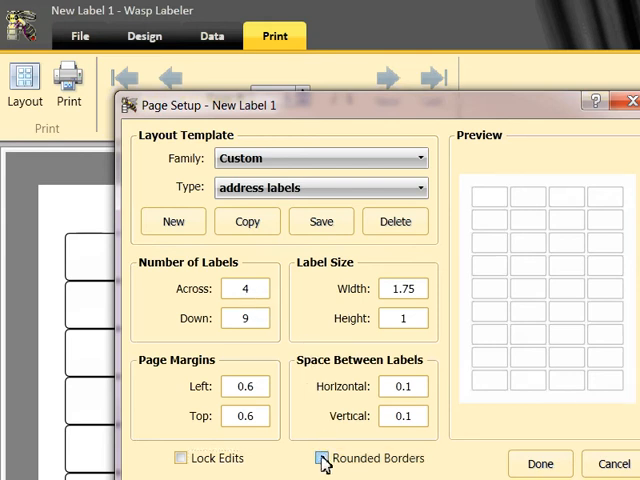